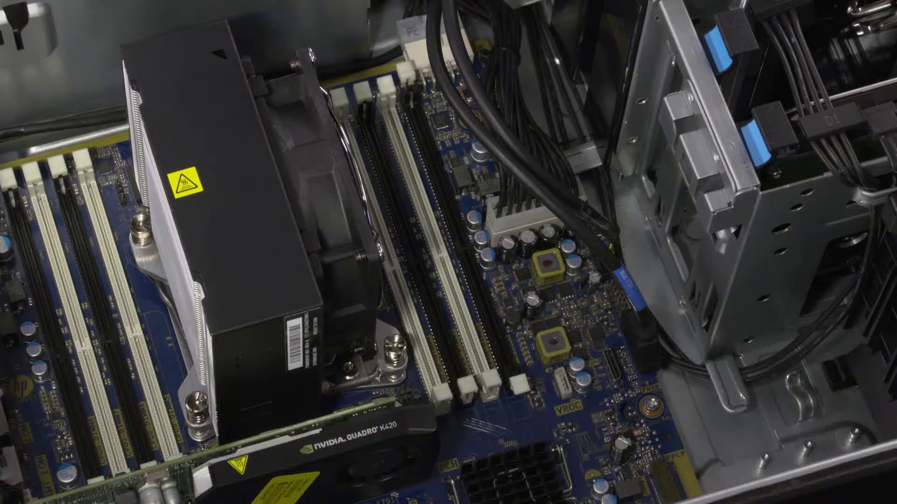
pyautogui.click(469, 251)
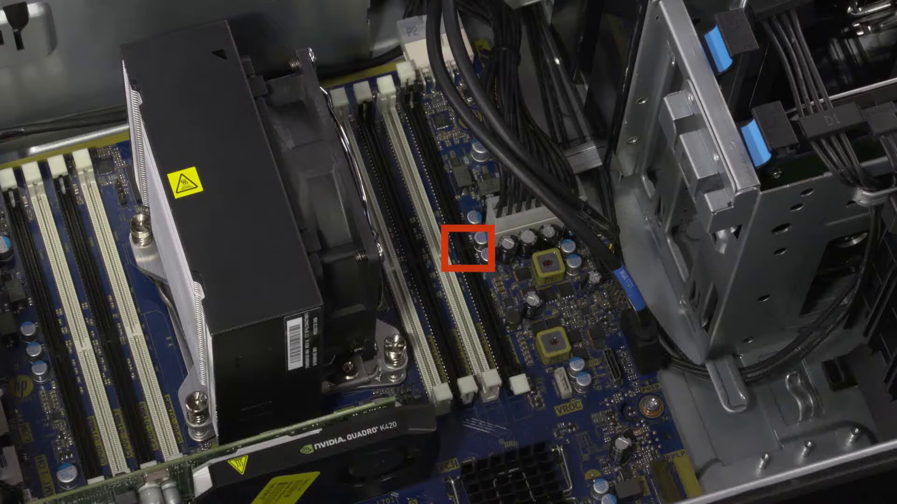